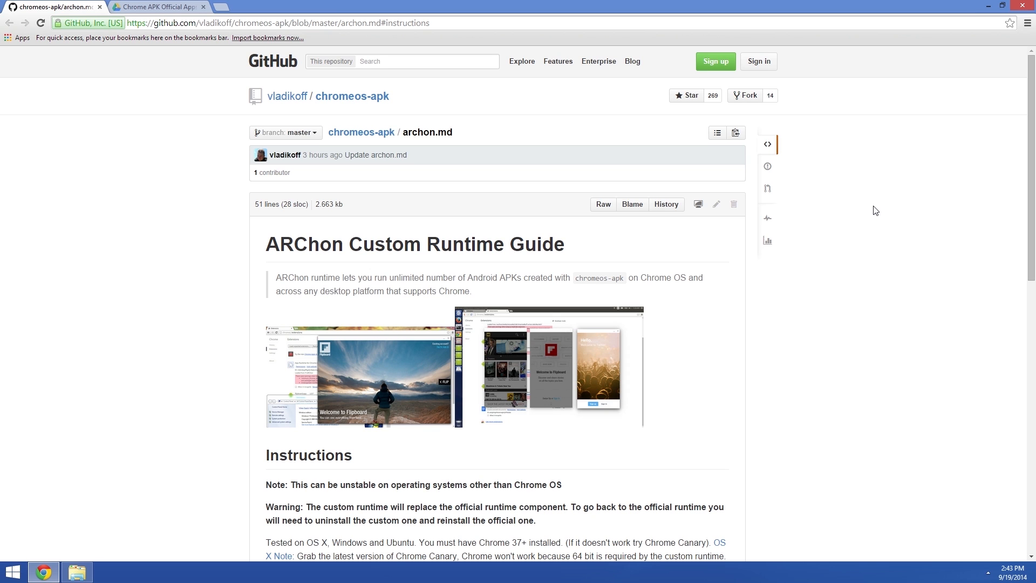
- Scroll archon.md to Instructions and download the ARChon runtime zip from the Bitbucket link
scroll(down, 3)
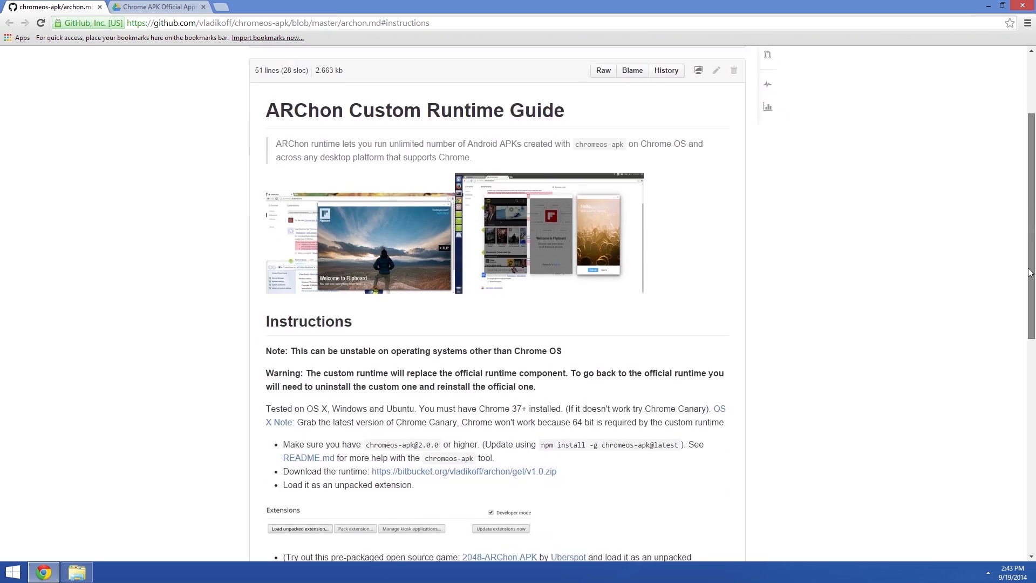
scroll(down, 3)
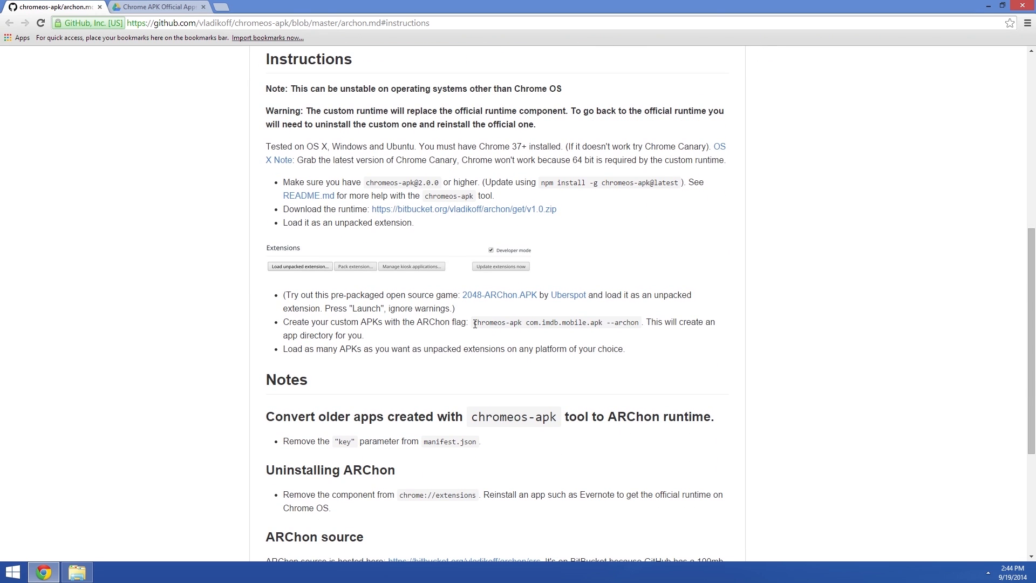
mouse_move(282, 211)
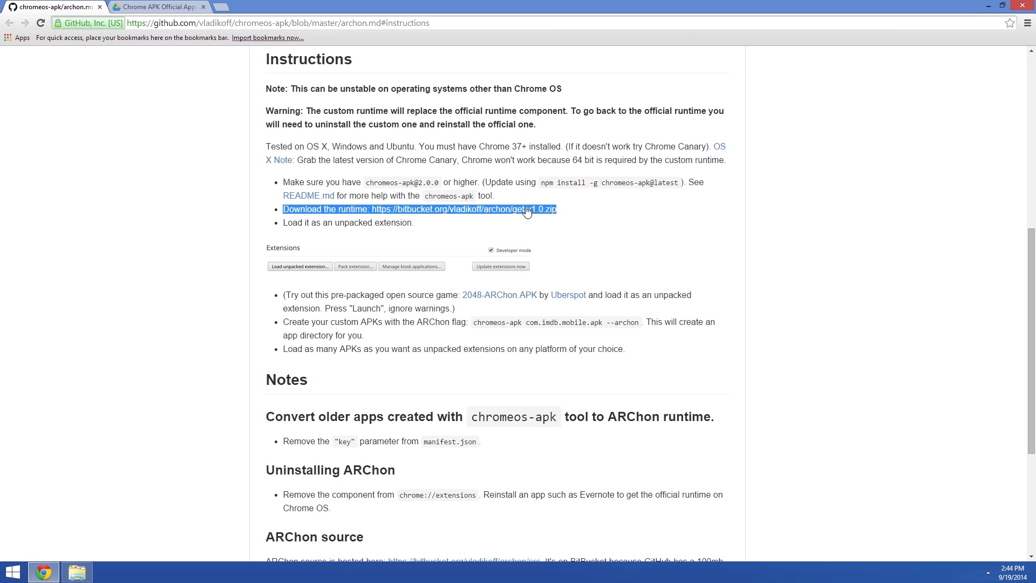
click(419, 209)
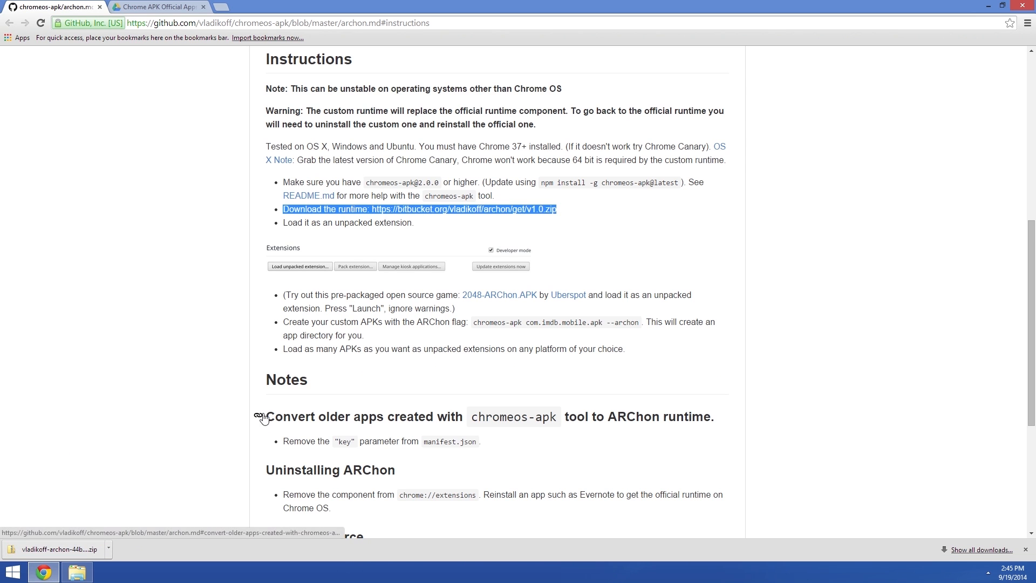
- Show the downloaded ARChon runtime zip in the Downloads folder and run Extract All on it
click(76, 571)
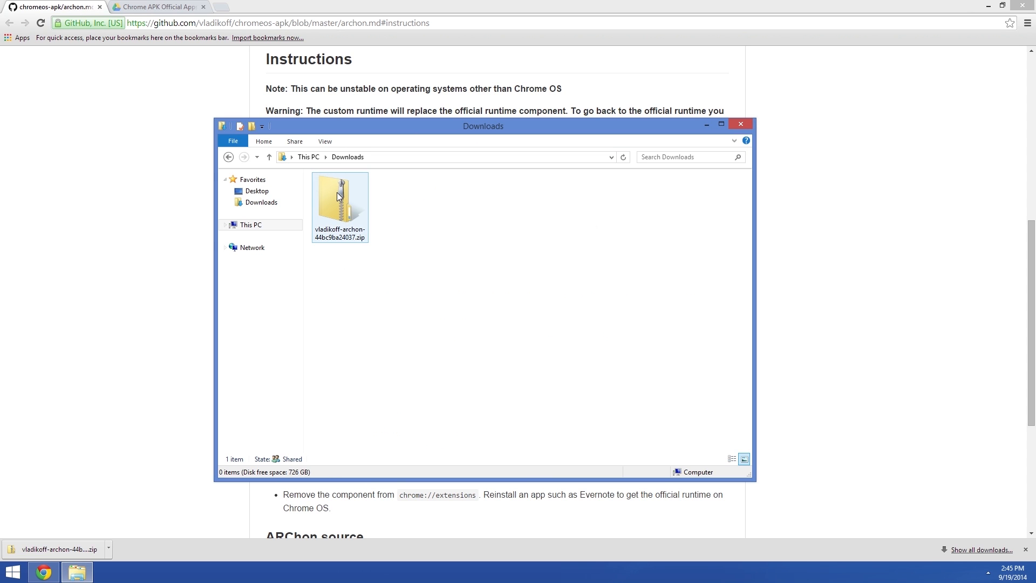
right_click(338, 201)
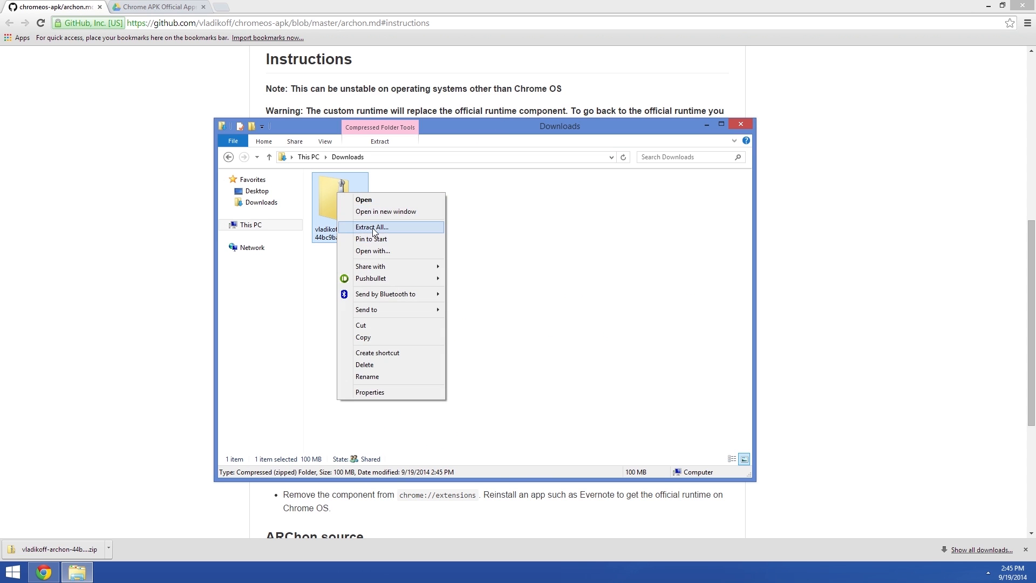
click(371, 226)
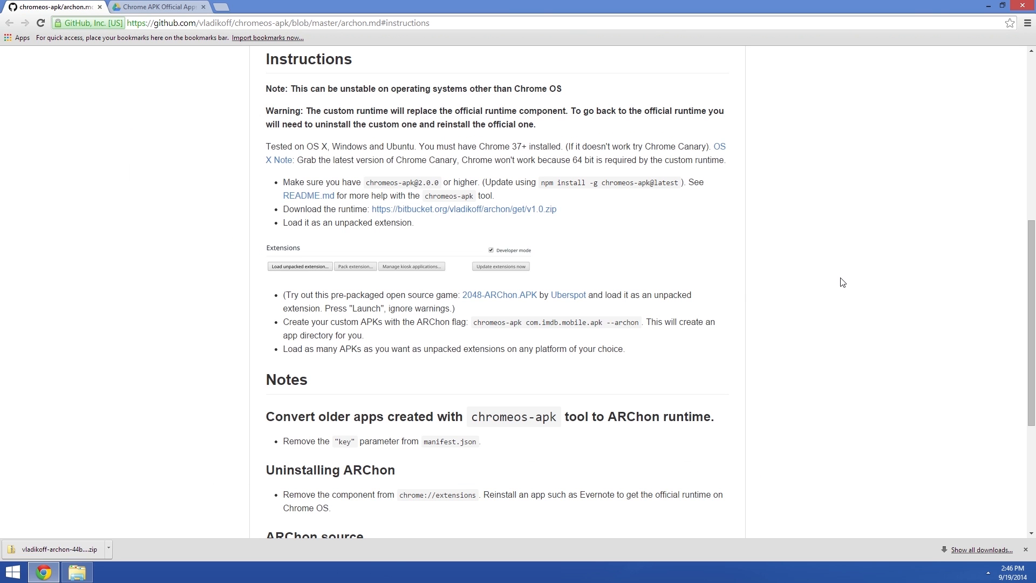
- Enable Developer mode and load the Downloads vladikoff-archon-44bc9ba24037 folder as an unpacked extension
click(1027, 23)
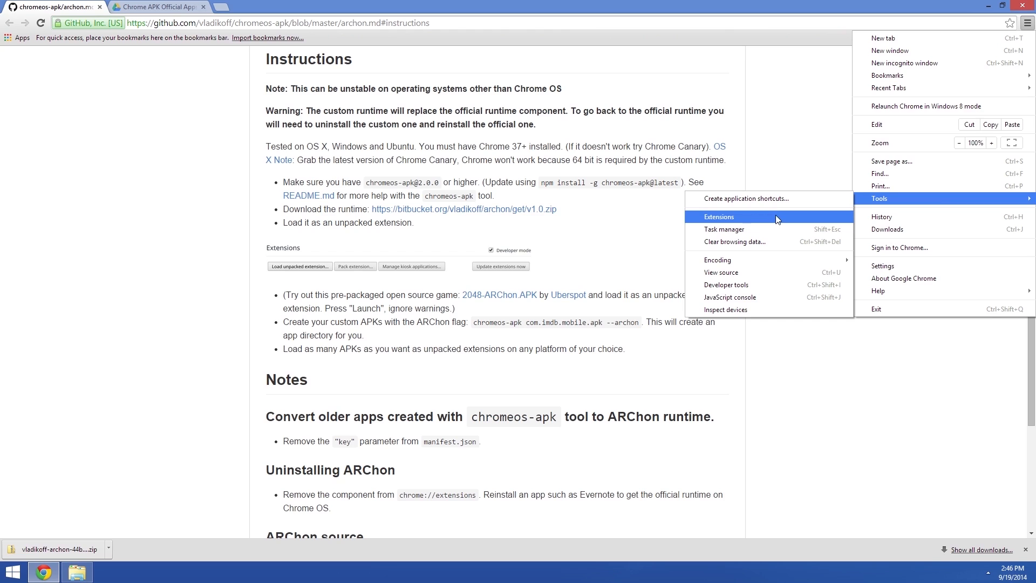
click(717, 217)
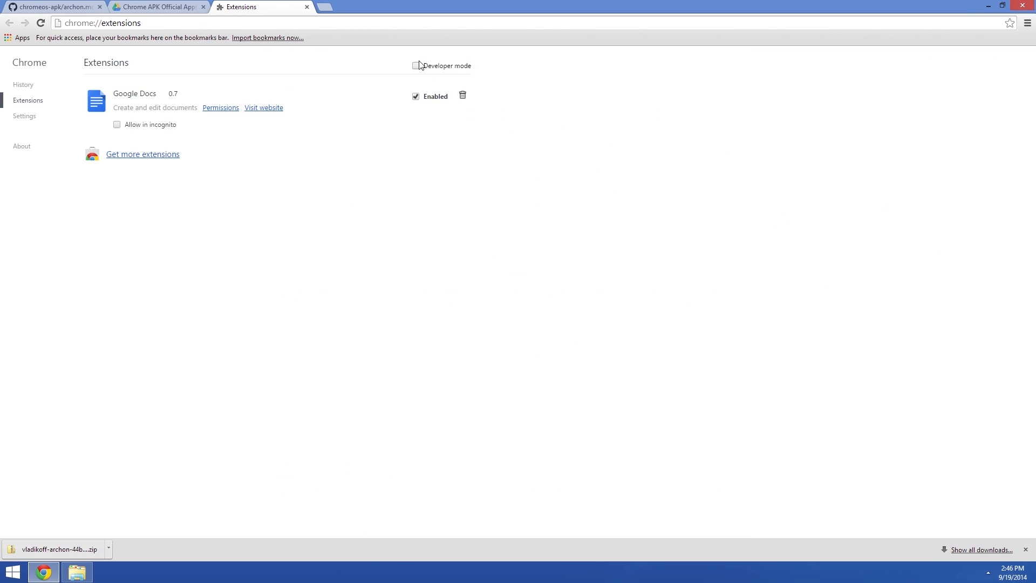
click(415, 66)
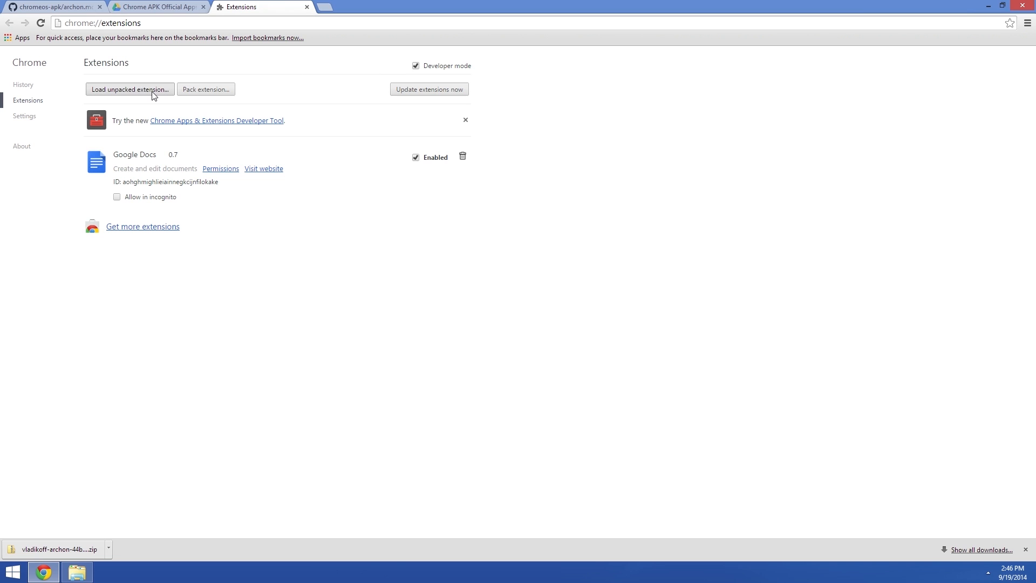
click(130, 89)
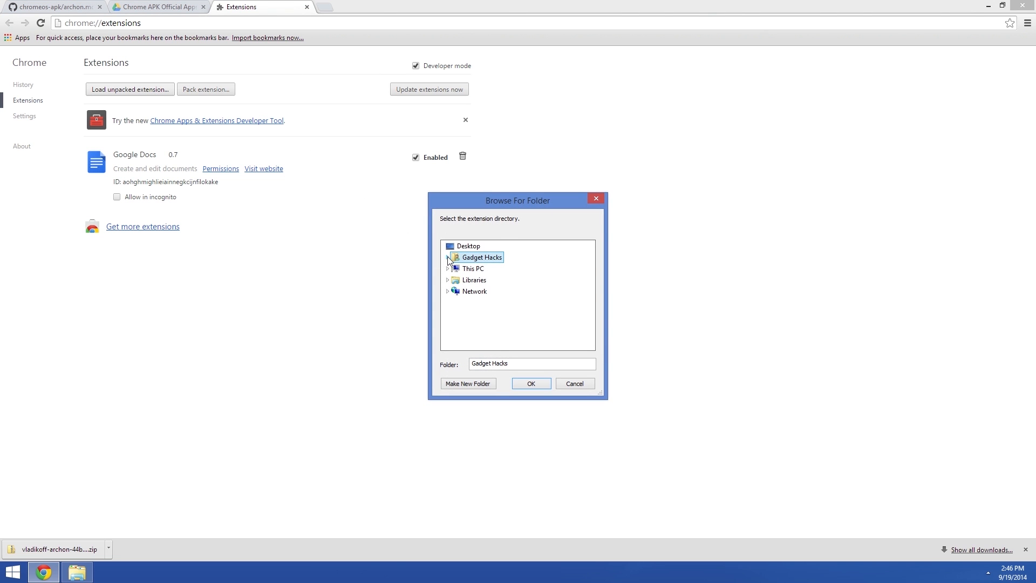
click(449, 257)
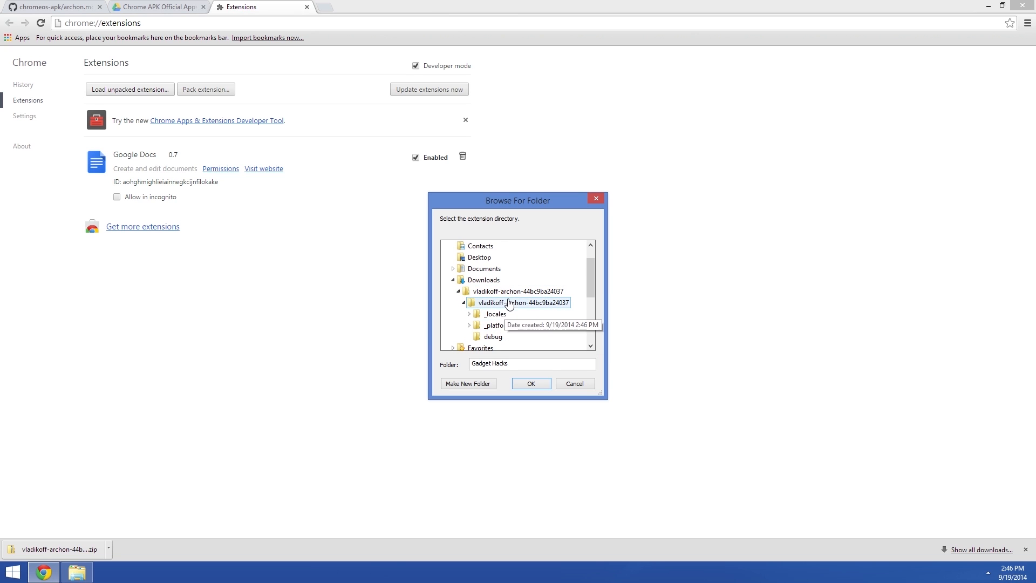
click(521, 302)
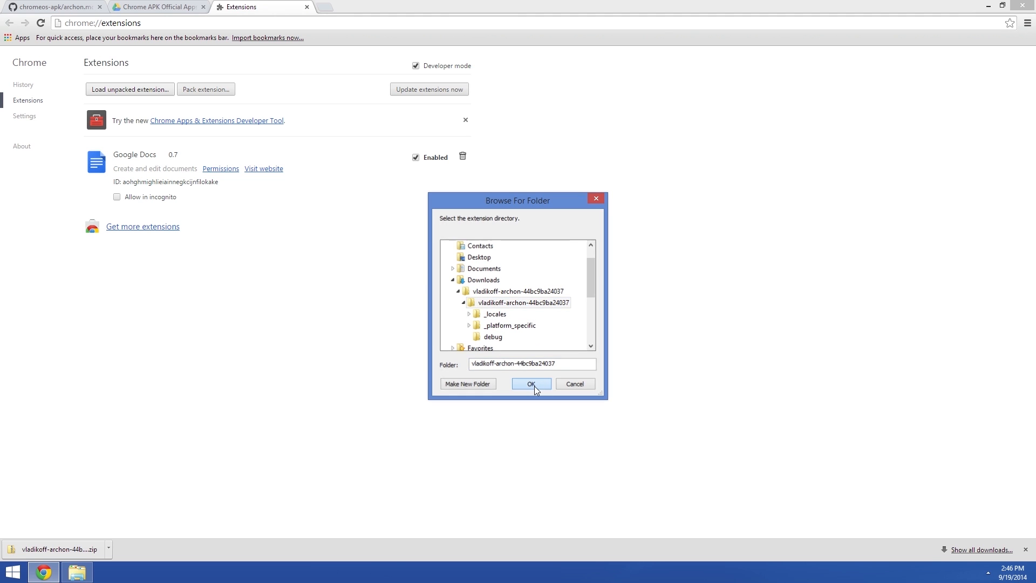
click(530, 383)
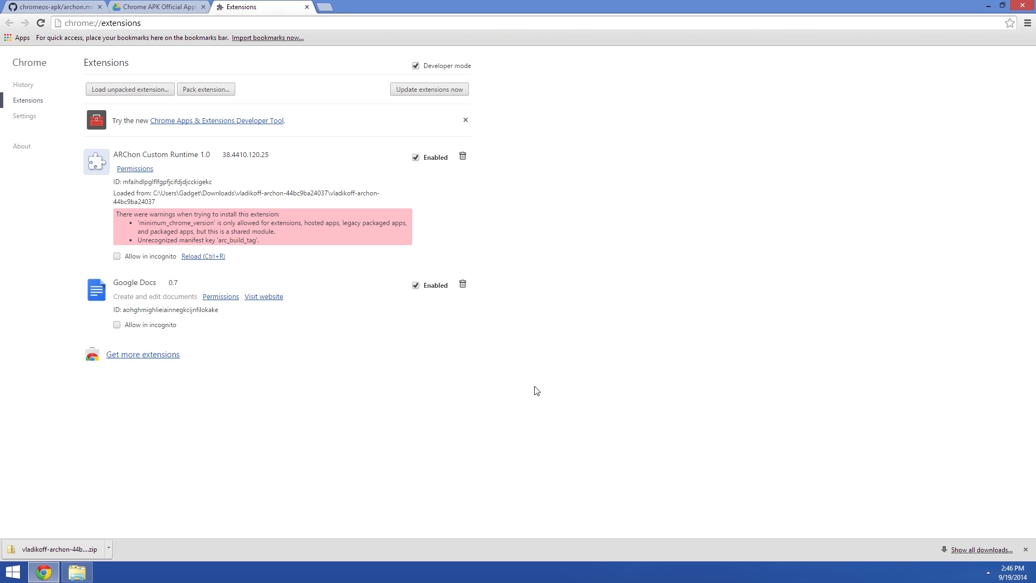
- Download 2048-ARChon.APK from the GitHub guide and extract it into Downloads
click(50, 6)
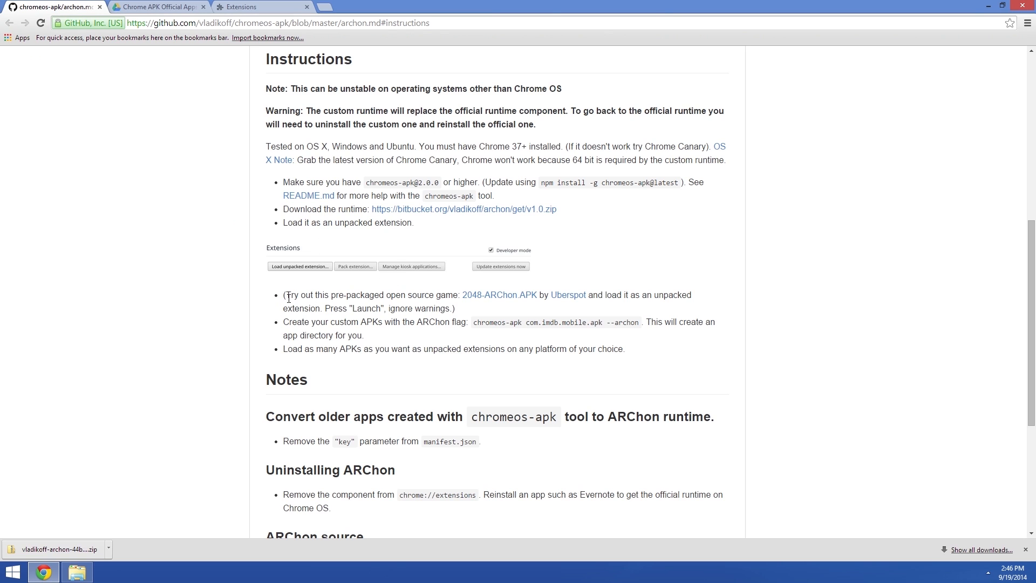
click(500, 295)
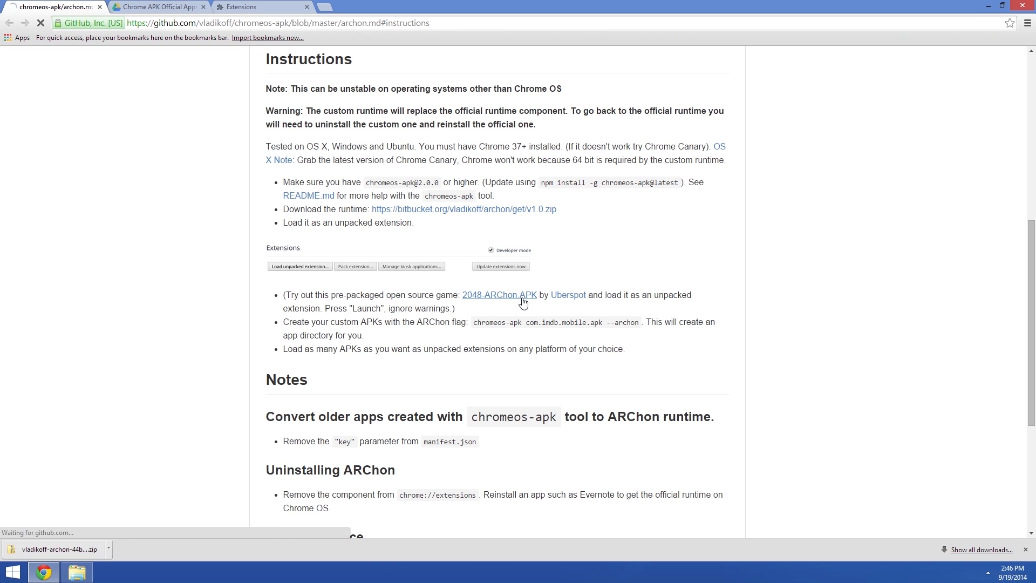
click(499, 295)
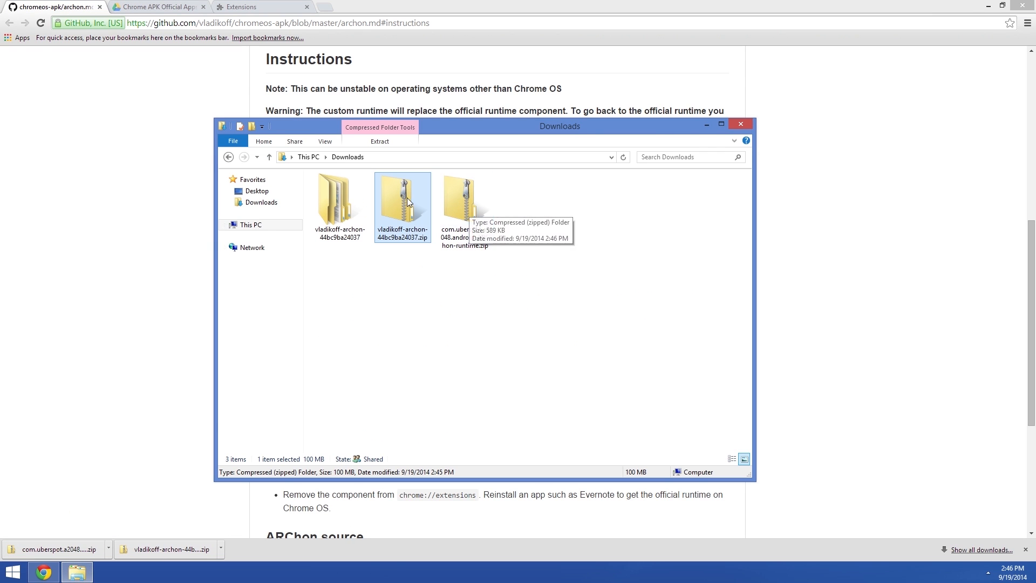
click(379, 141)
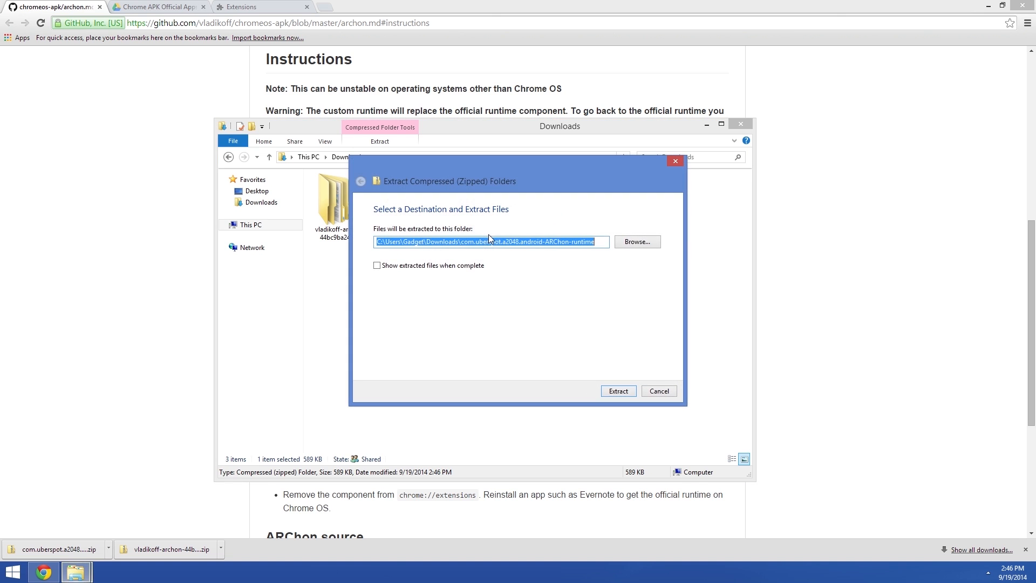
click(617, 391)
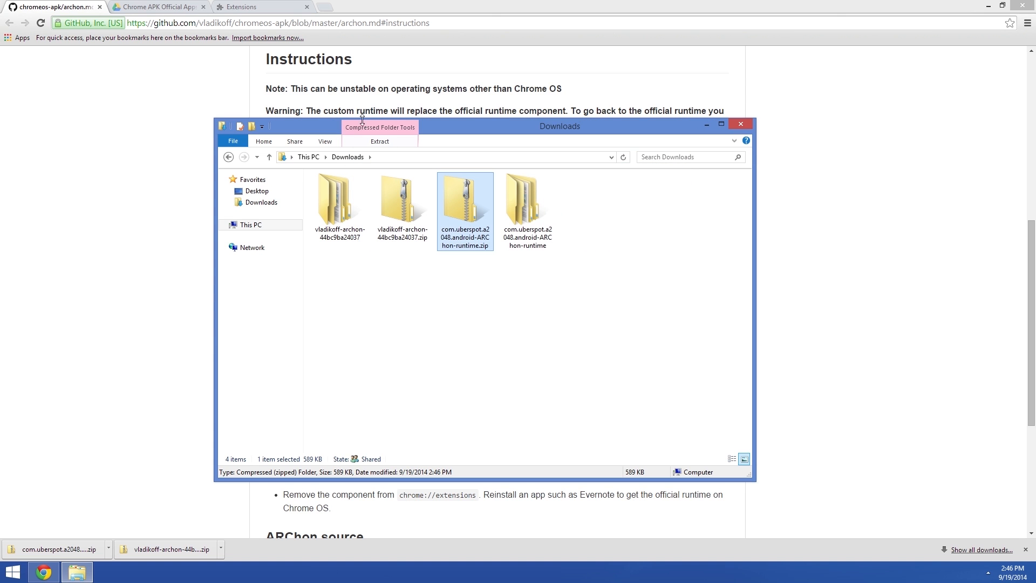
- Load the com.uberspot.a2048.android folder from Downloads as an unpacked extension
click(250, 6)
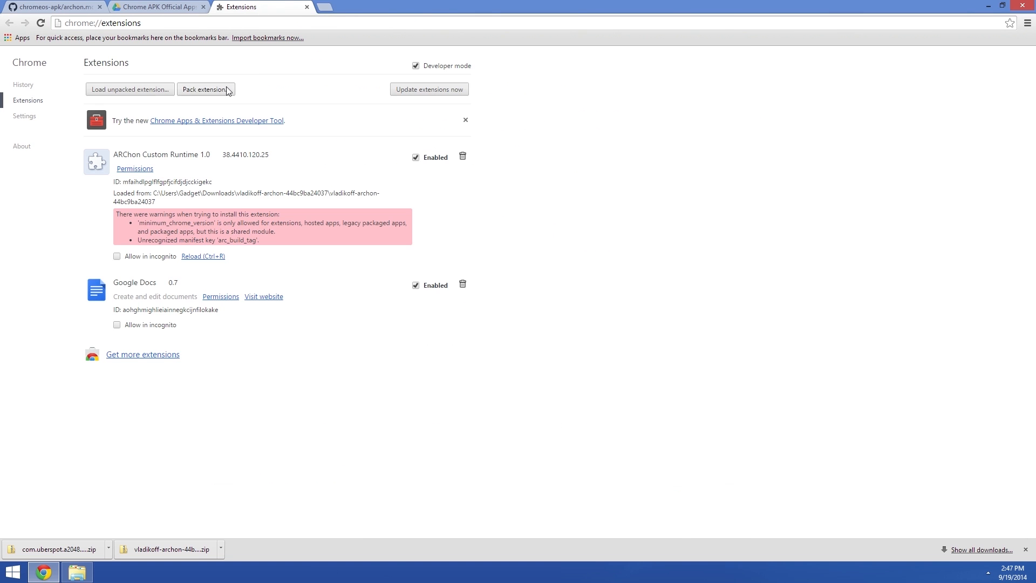
click(130, 89)
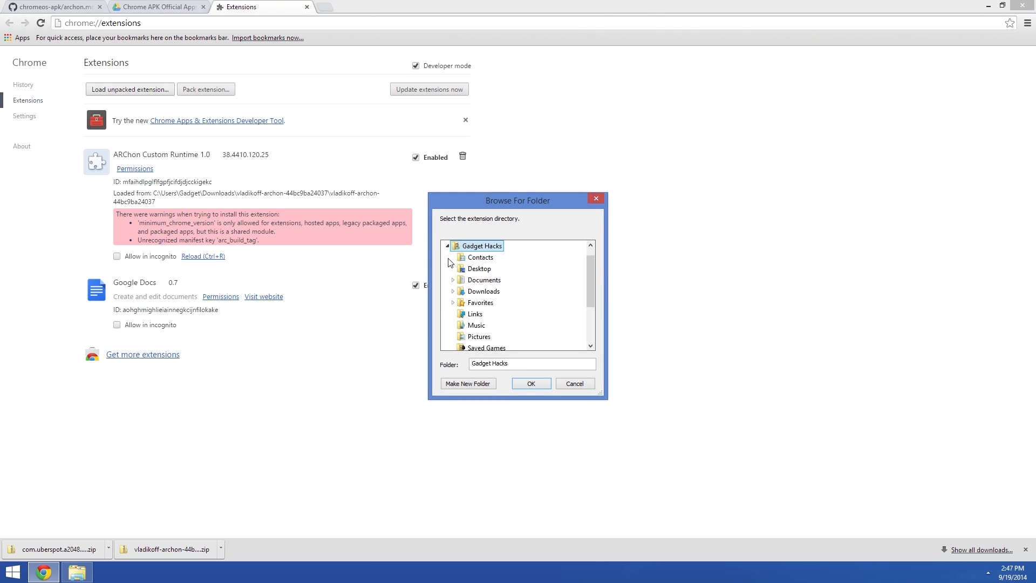
click(453, 291)
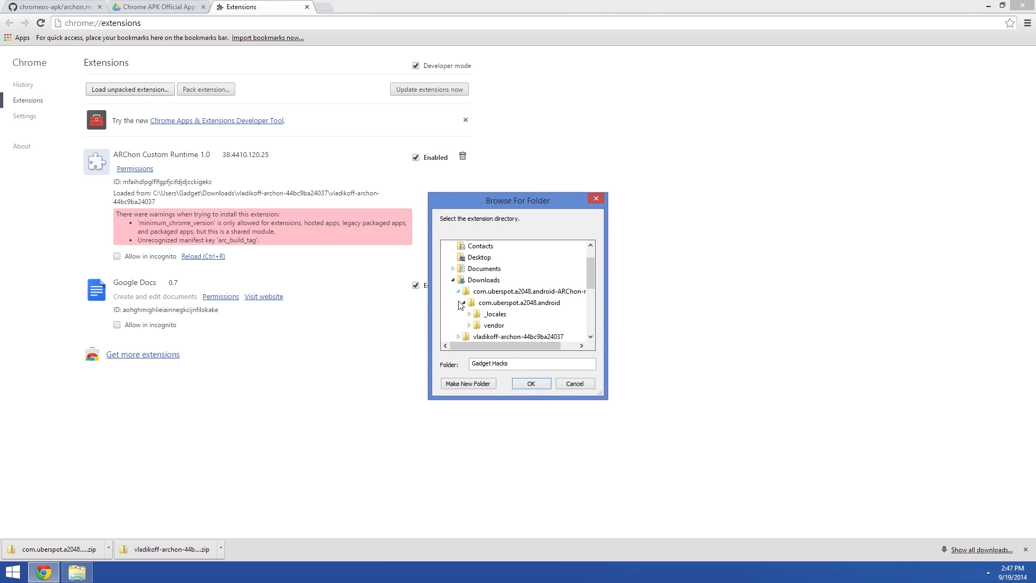
click(530, 383)
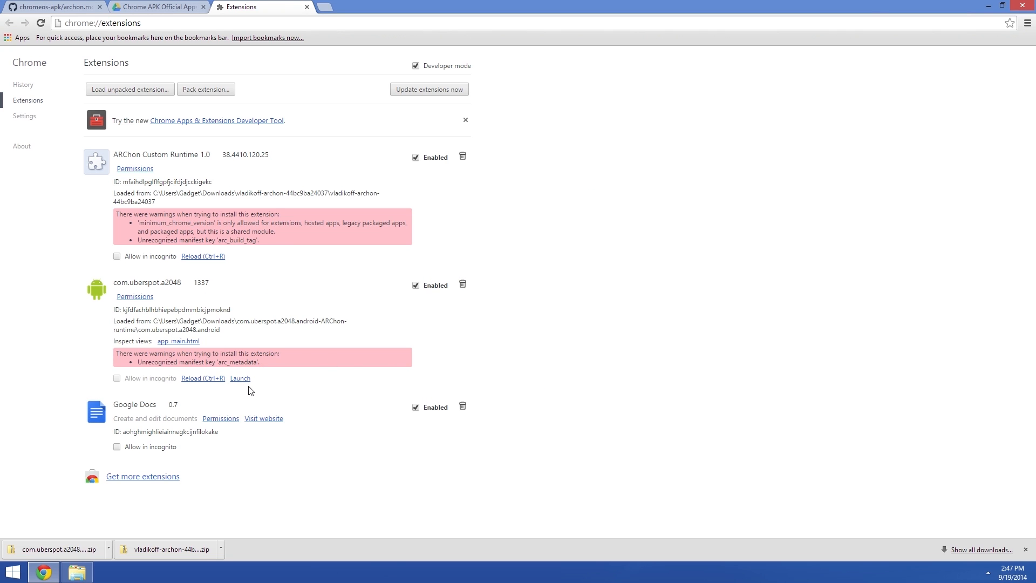
- Launch 2048, slide tiles right, right and down, then close its window
click(239, 378)
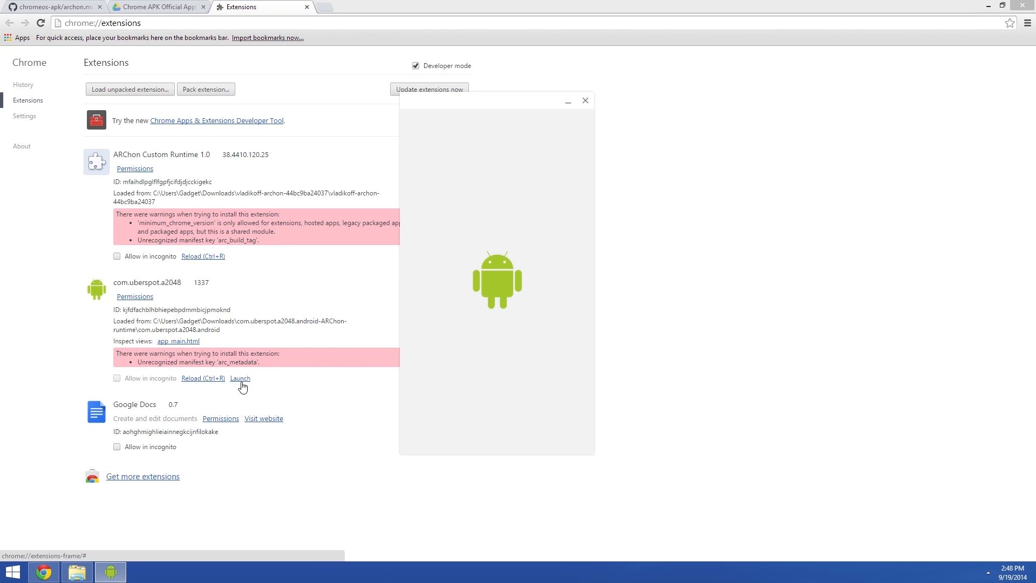
click(240, 377)
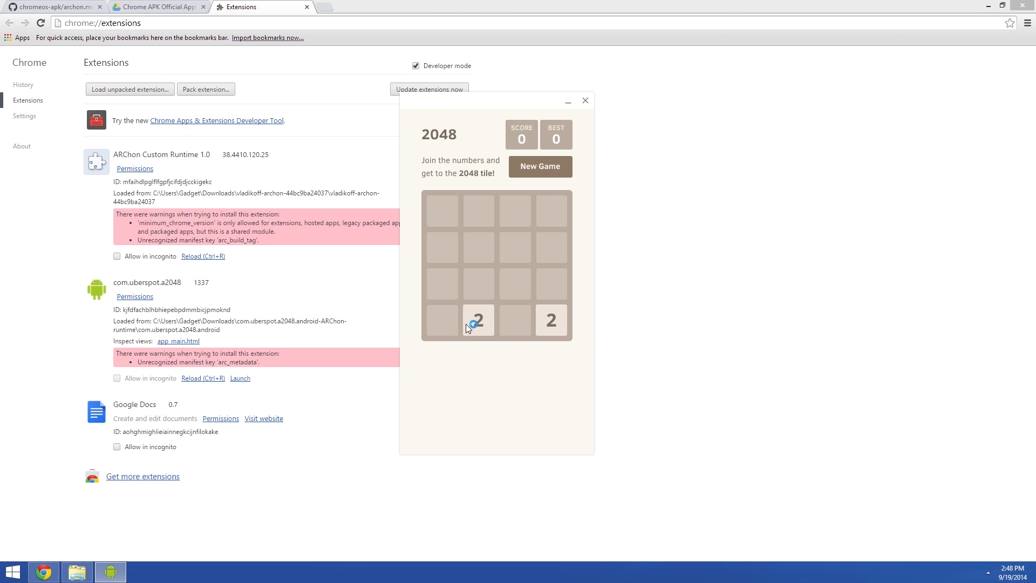
key(right)
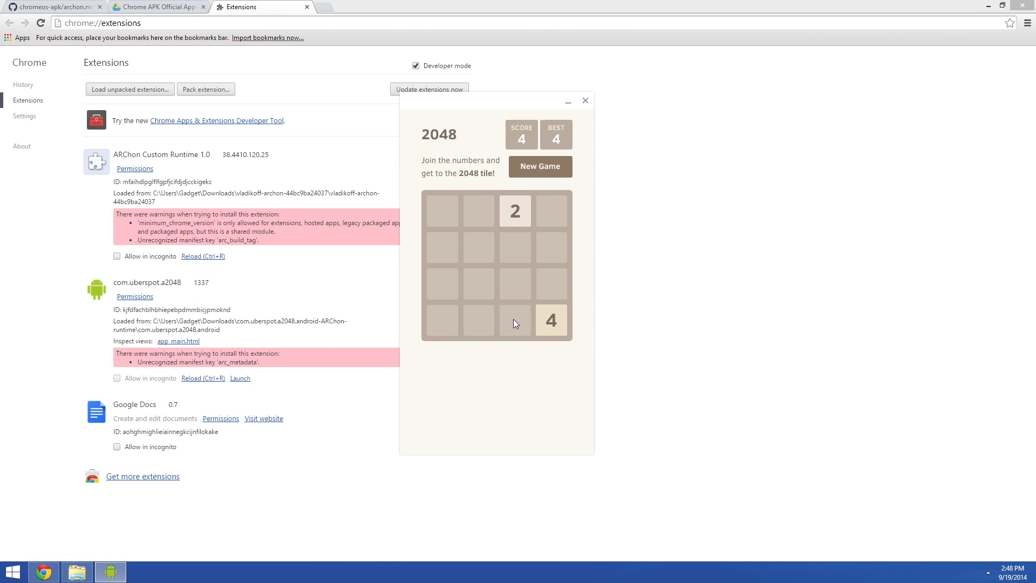
key(Right)
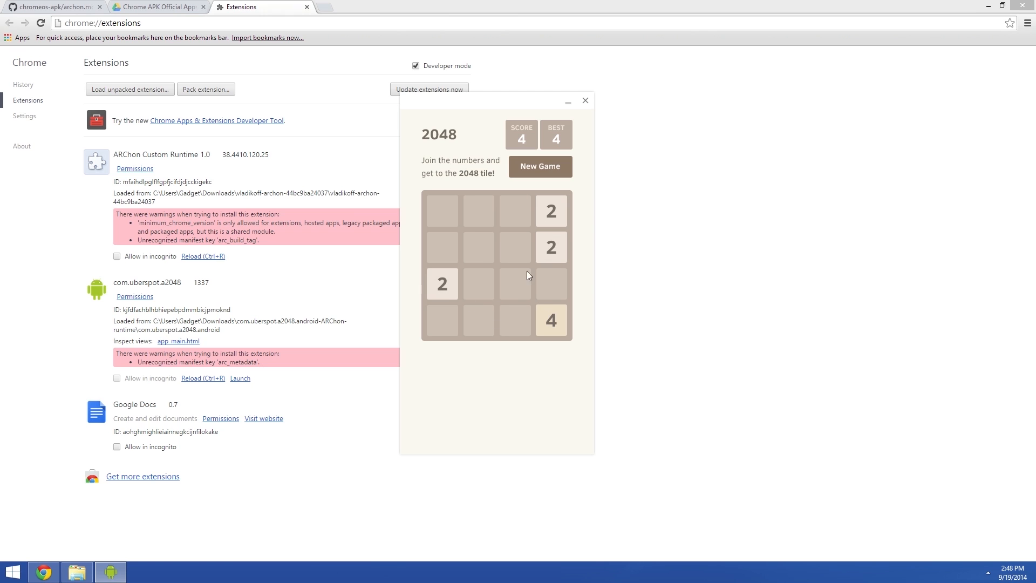
key(Down)
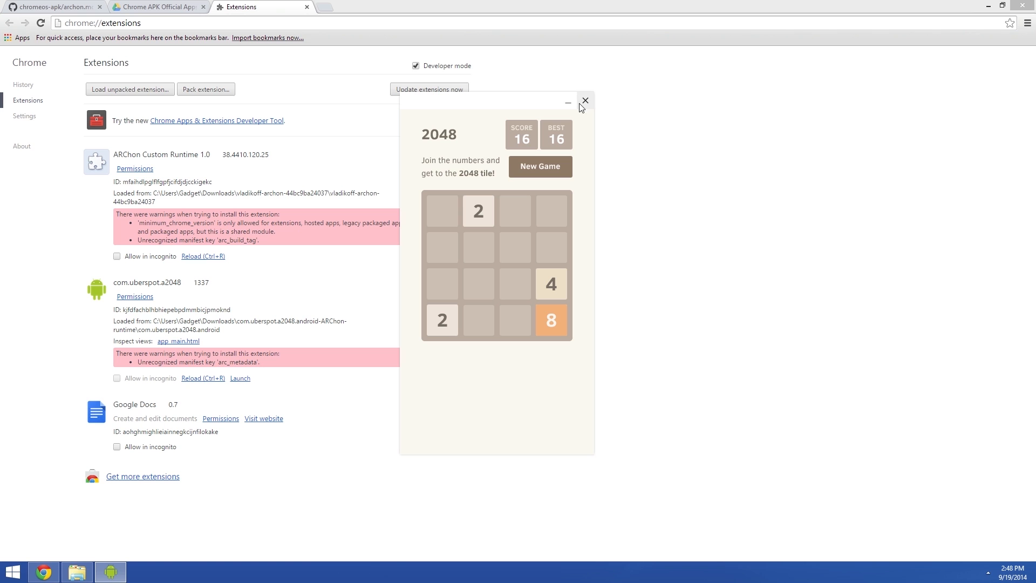
click(584, 100)
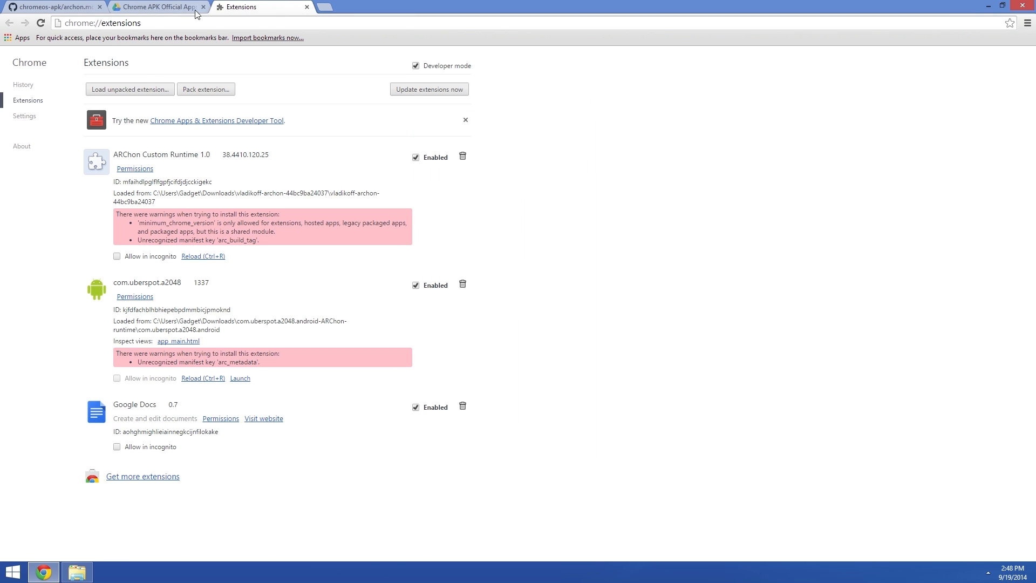
- Download Angry Birds Space via its mediafire link in the apps sheet and extract it into Downloads
click(159, 7)
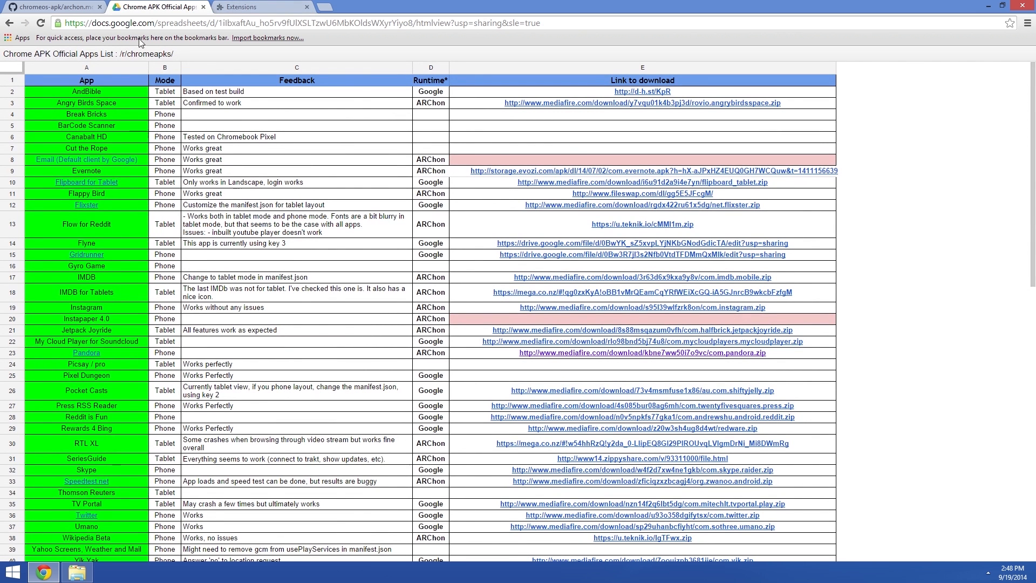
mouse_move(144, 125)
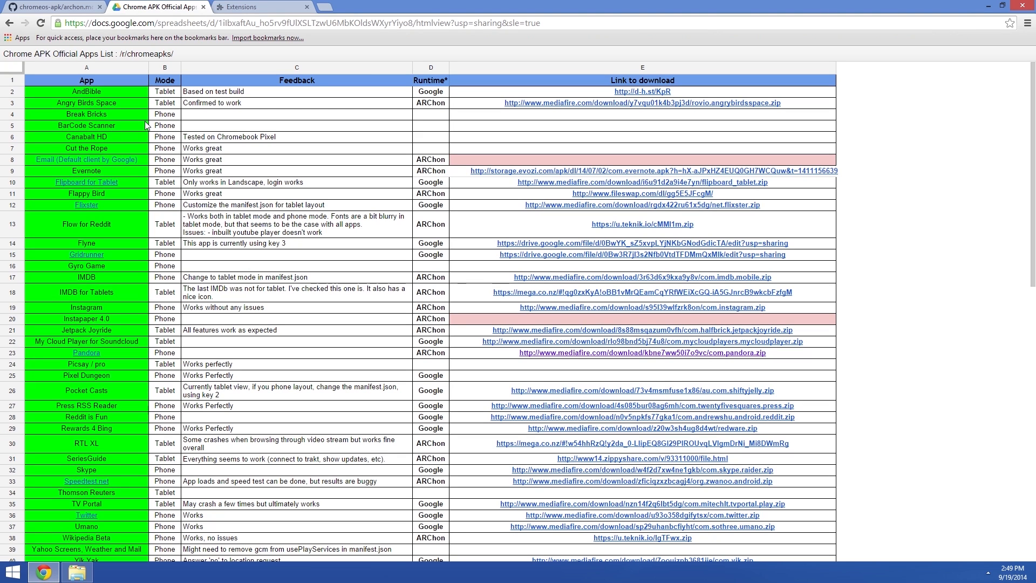
mouse_move(406, 97)
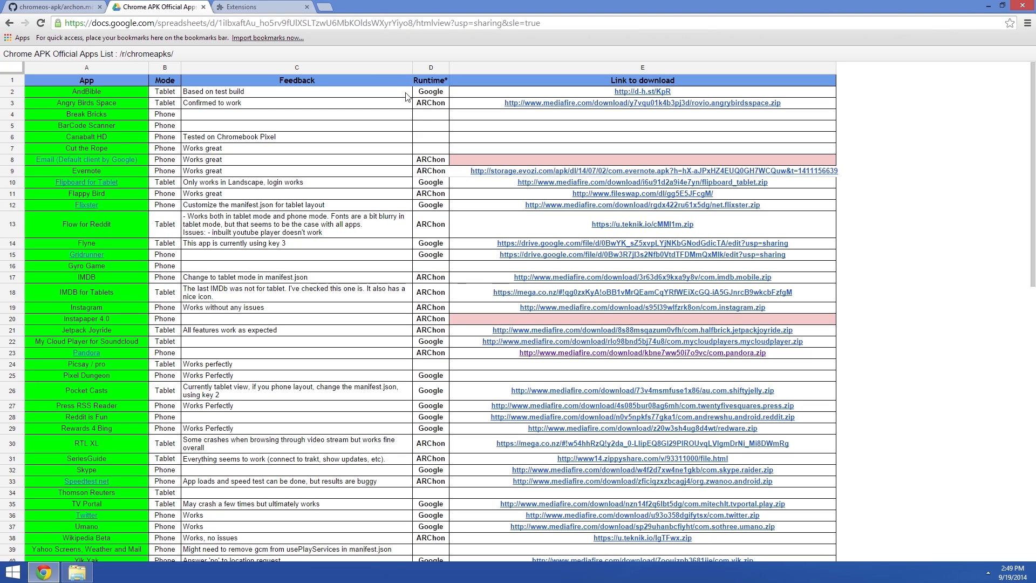
click(430, 103)
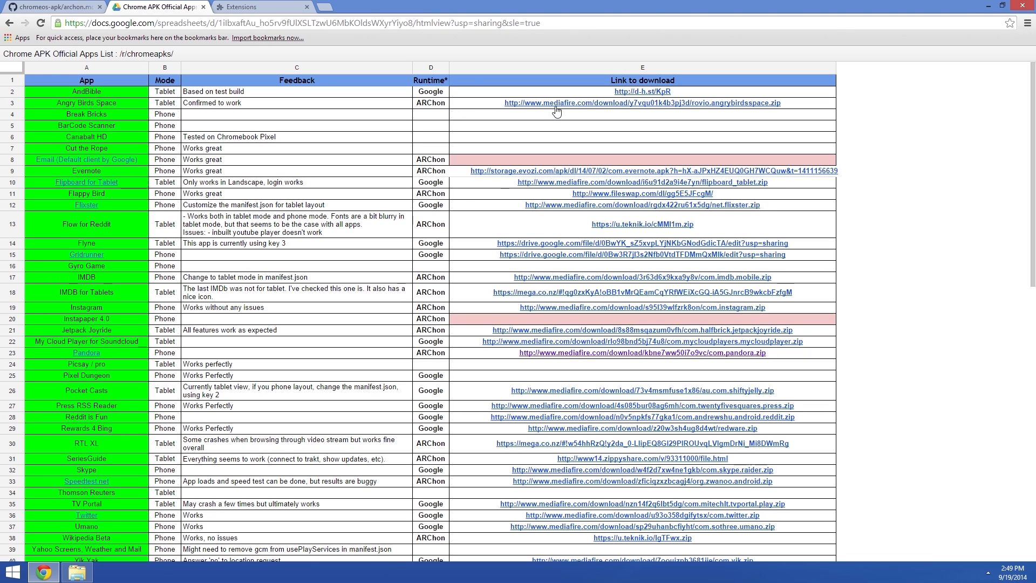
mouse_move(430, 176)
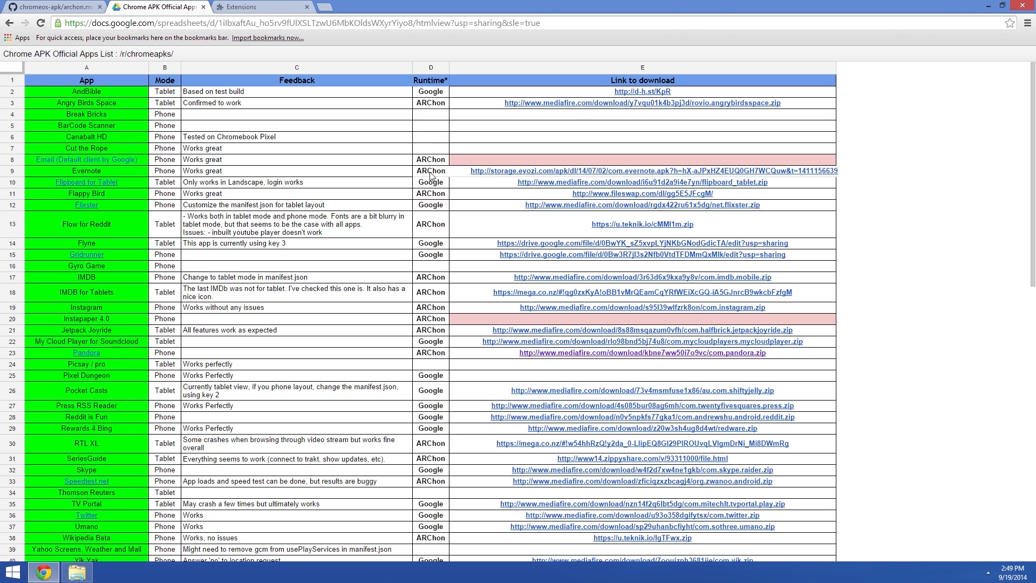
mouse_move(576, 104)
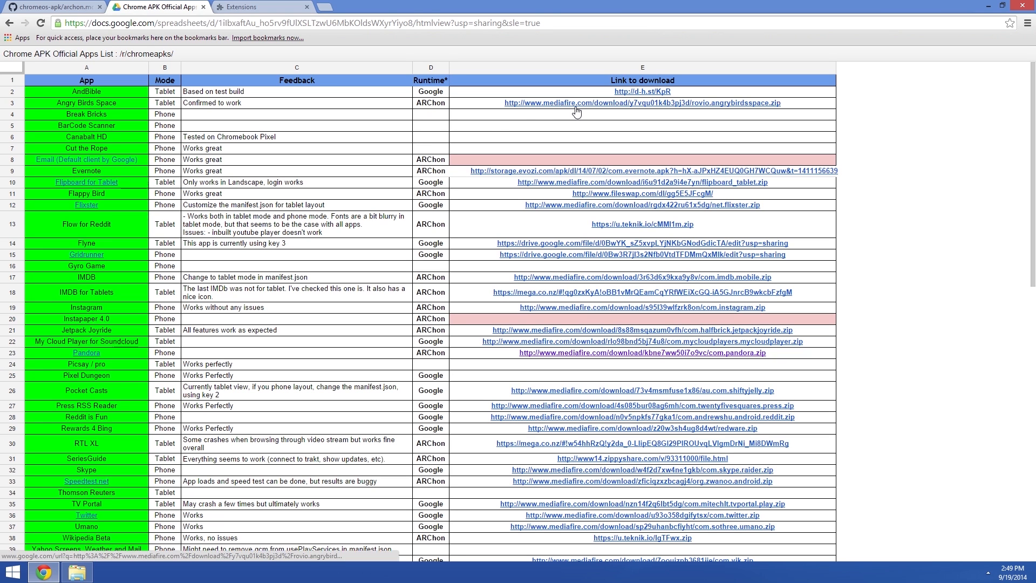
click(640, 103)
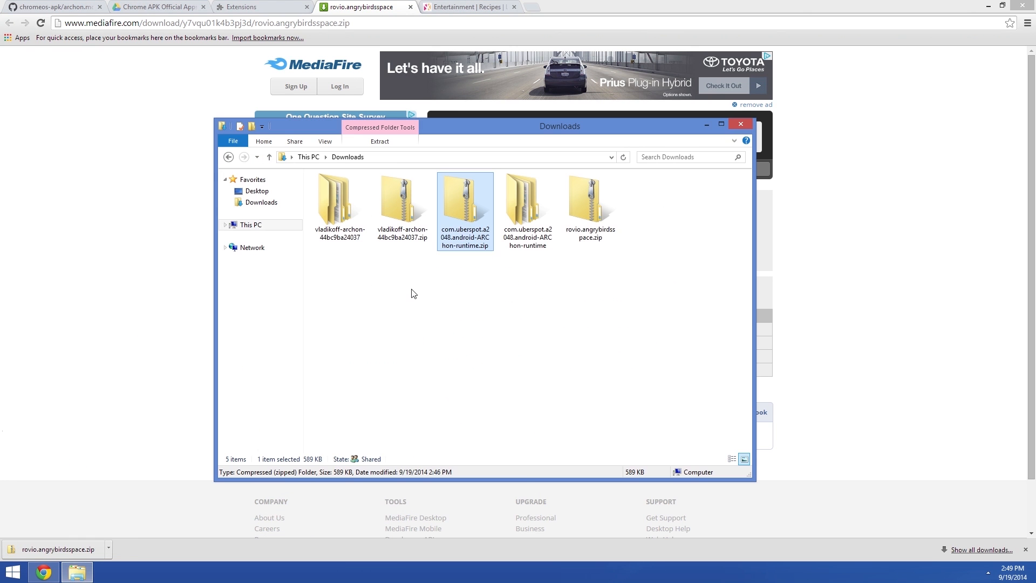
click(379, 141)
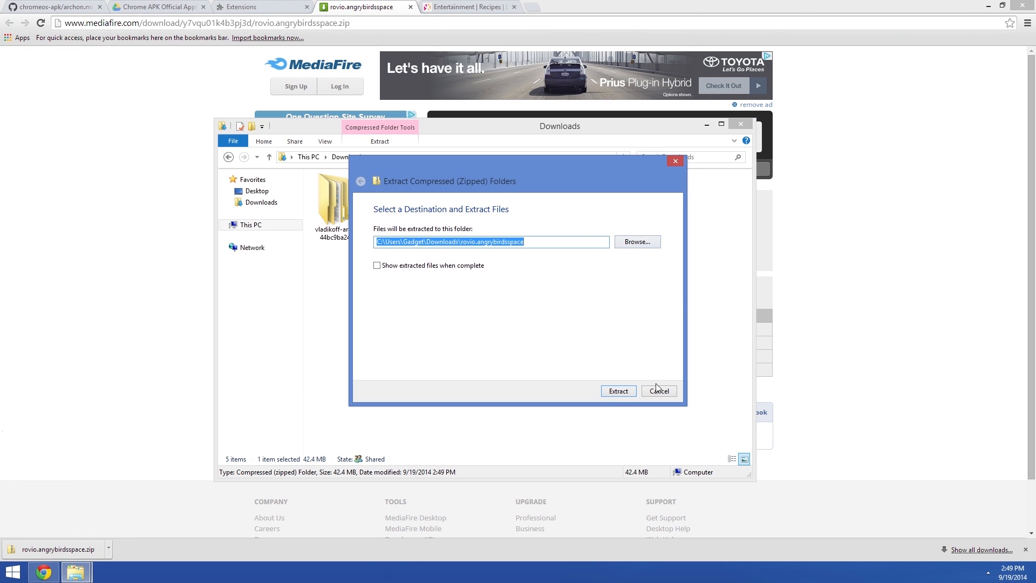
click(658, 390)
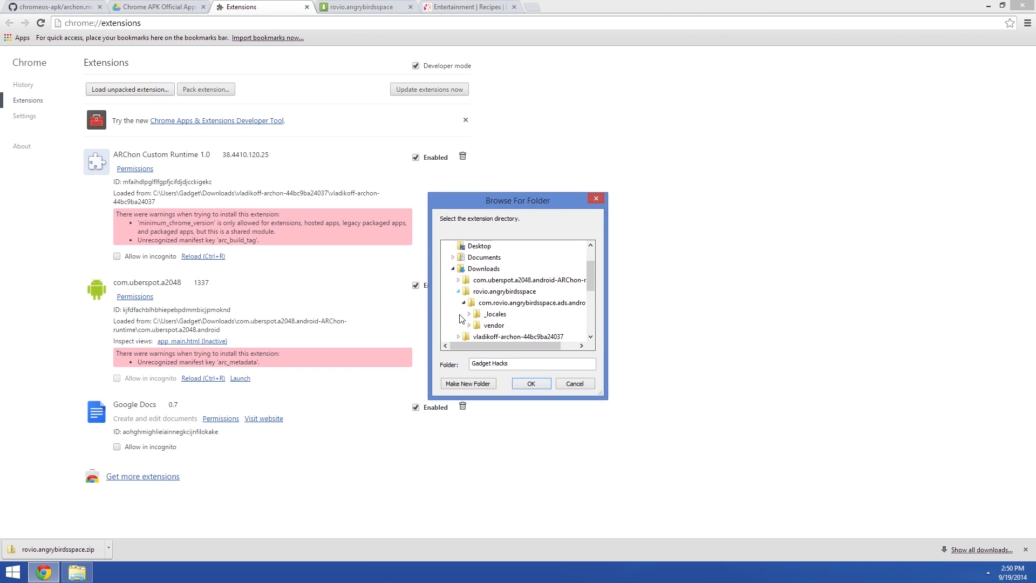
- Confirm the com.rovio.angrybirdsspace.ads.android folder as the unpacked extension
click(530, 383)
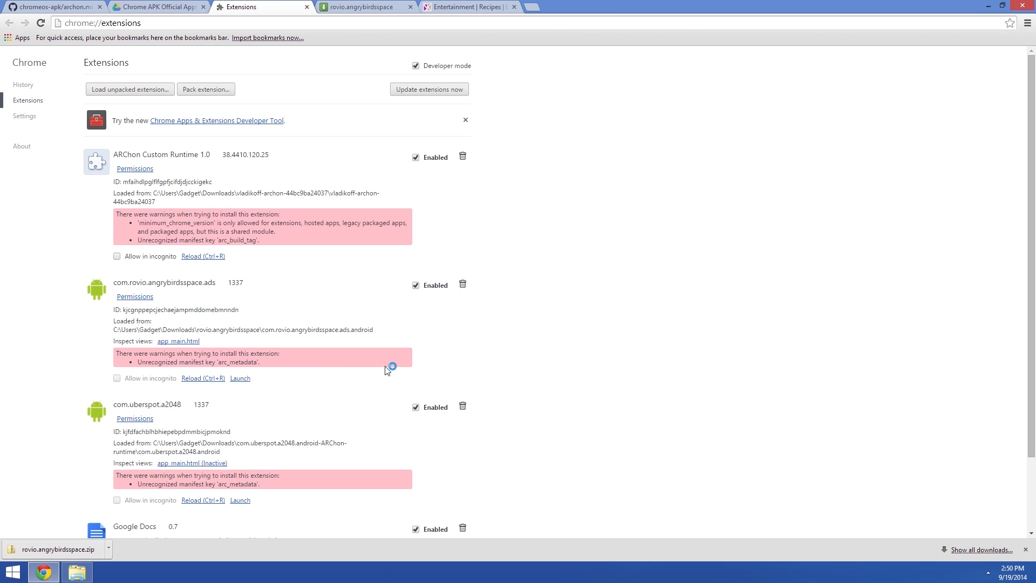
mouse_move(281, 432)
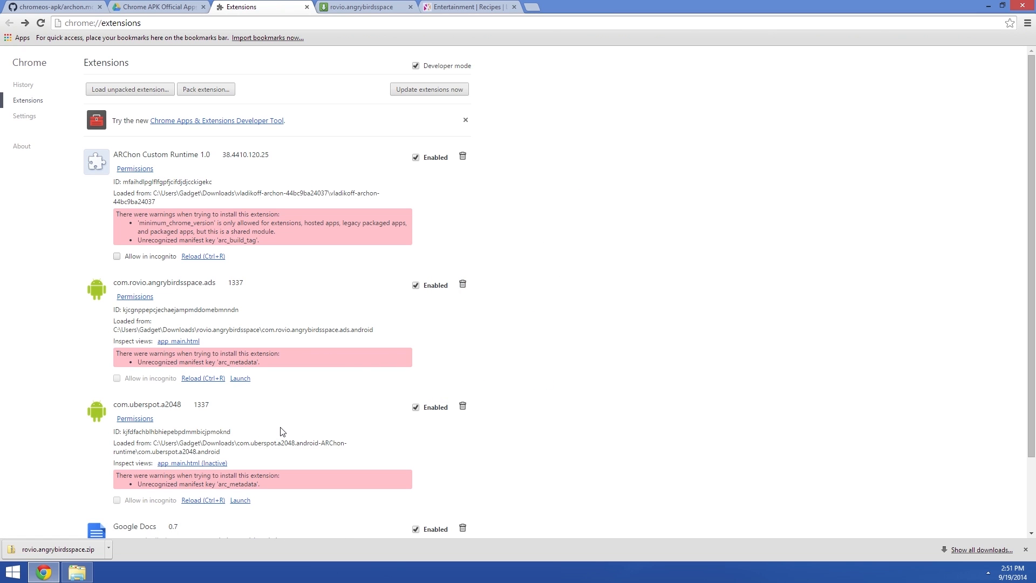
mouse_move(38, 74)
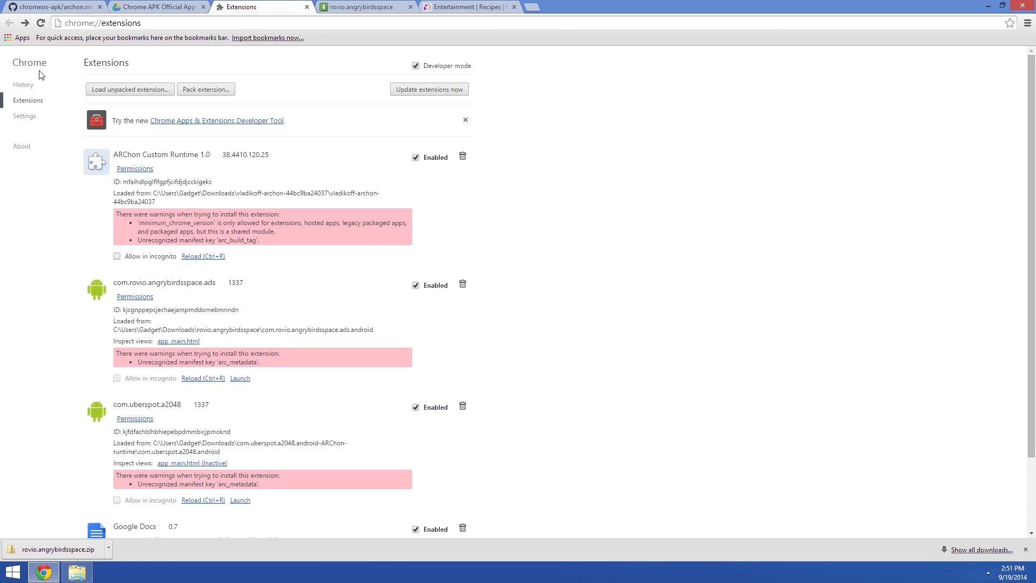
- From the Chrome Apps page, launch the com.rovio.angrybirdsspace app icon
click(21, 38)
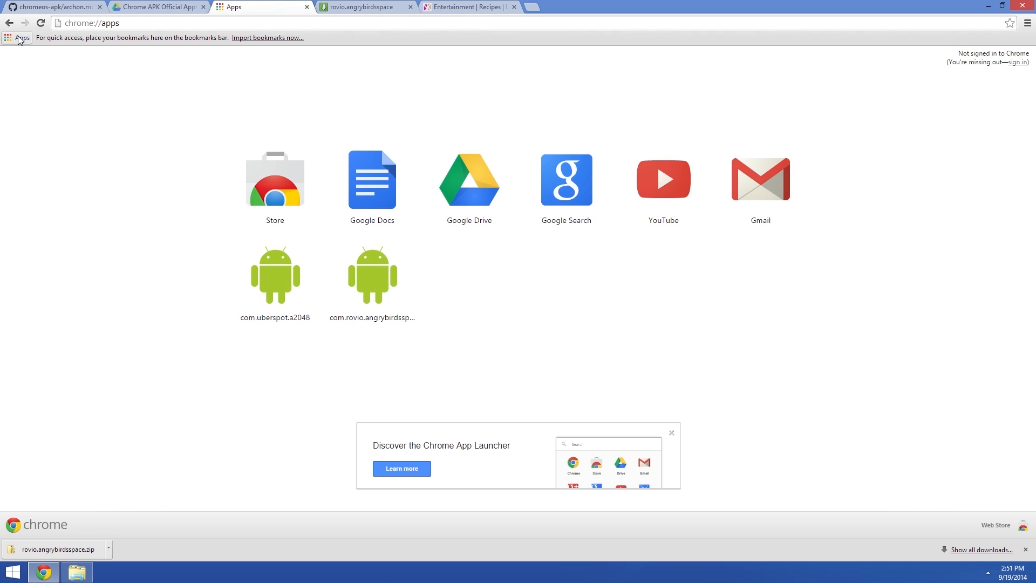
mouse_move(399, 313)
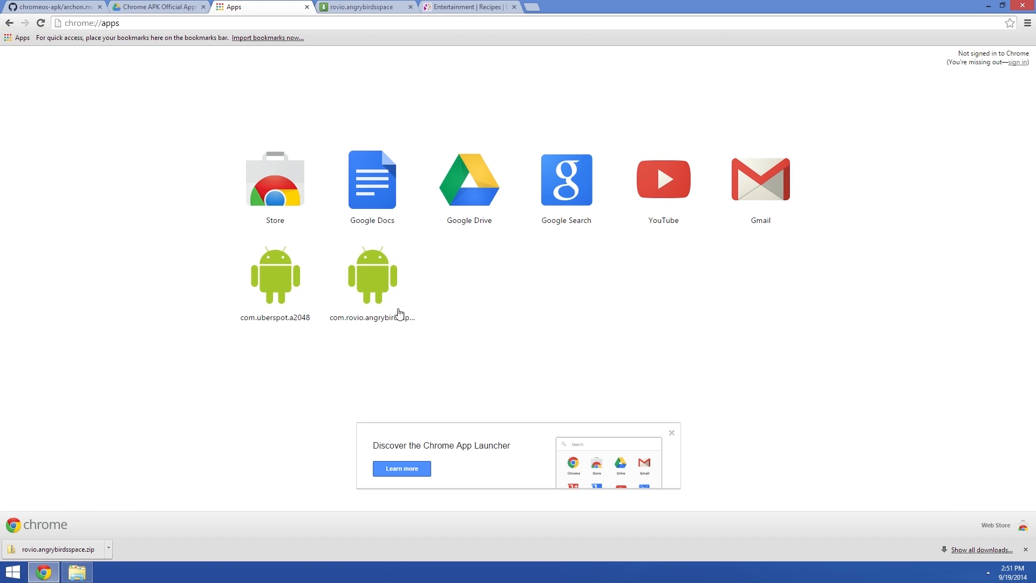
mouse_move(401, 320)
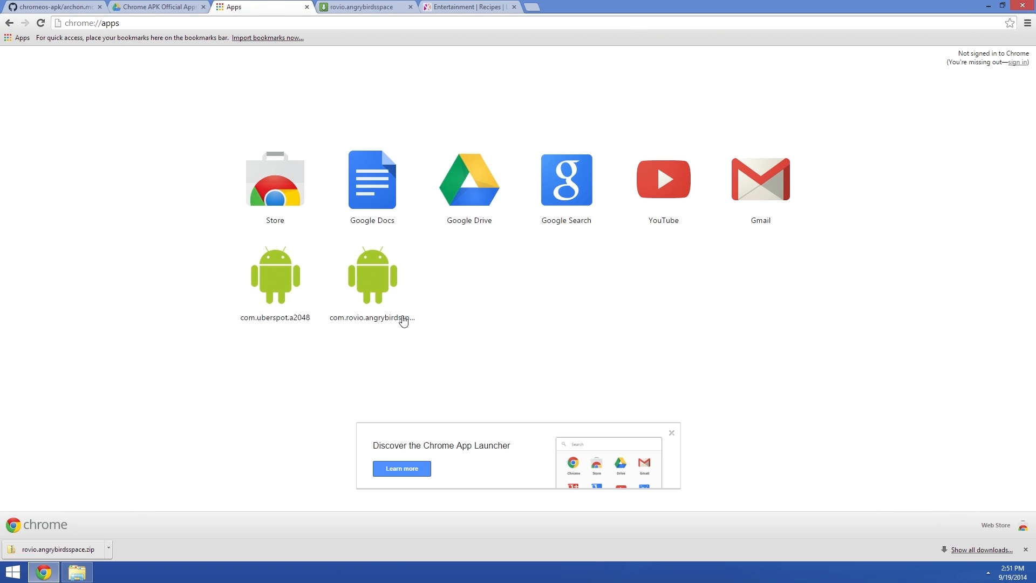
click(357, 7)
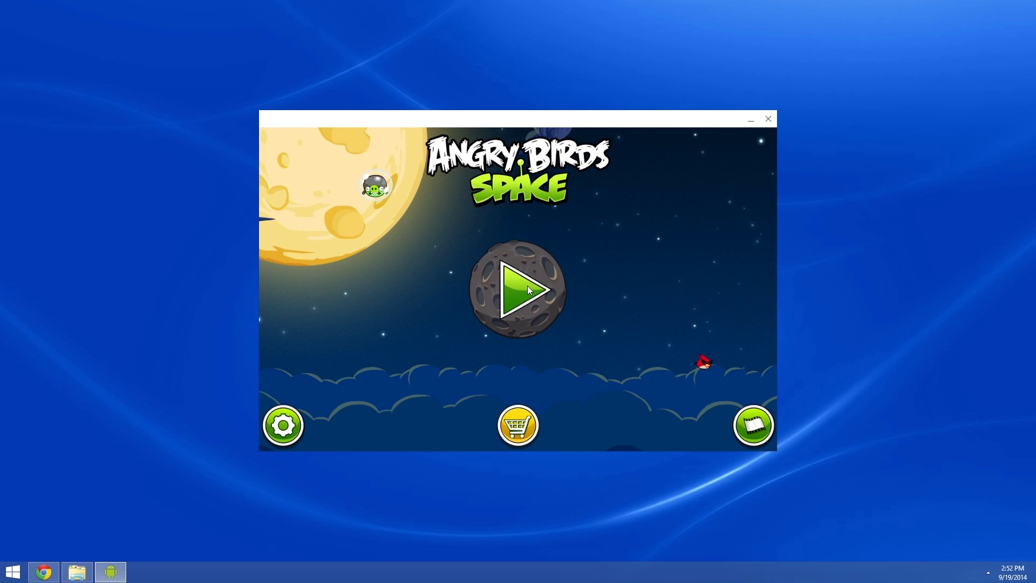
- Press Play, then dismiss the intro comic and level hint to reach level one
click(518, 291)
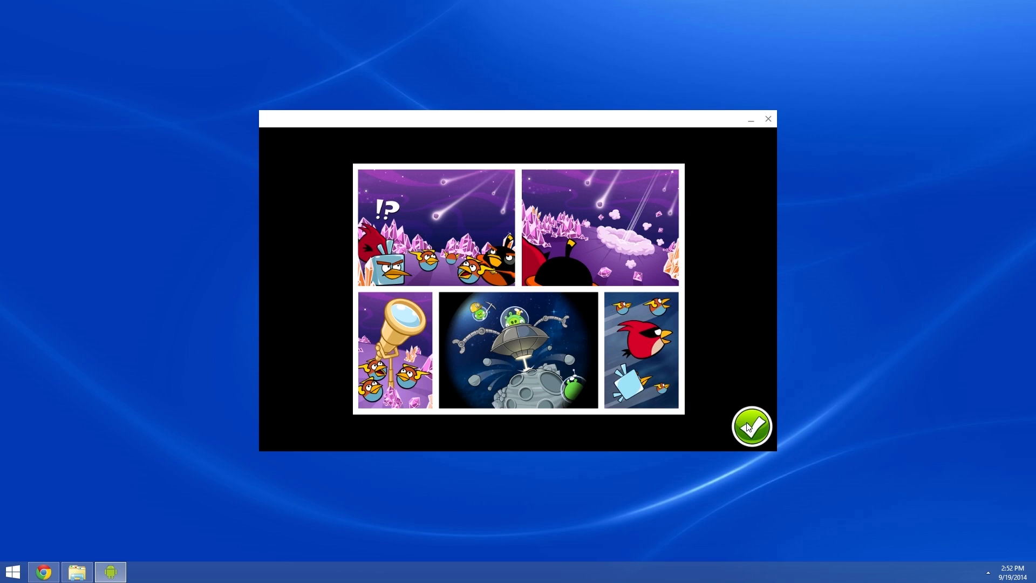
click(750, 426)
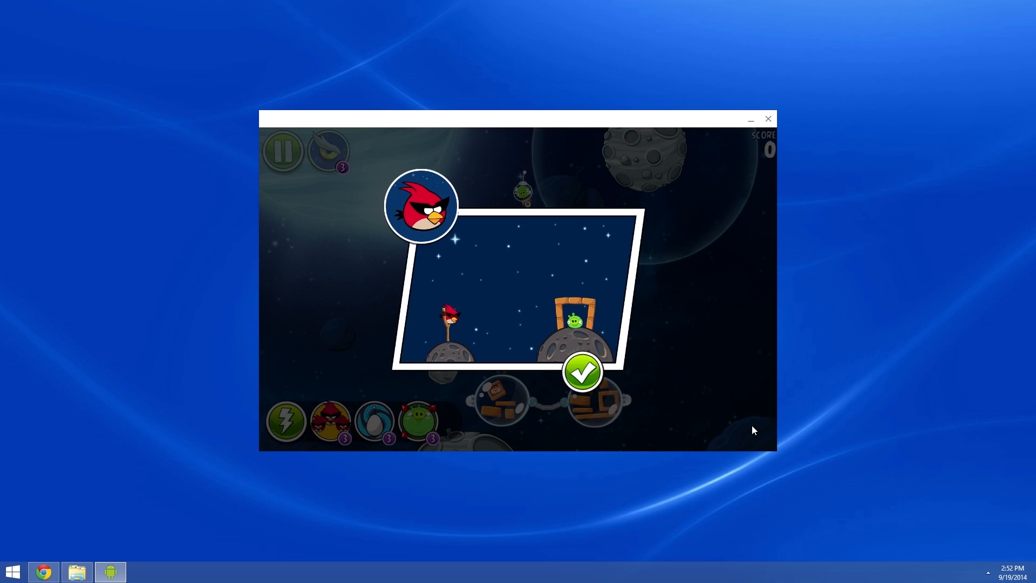
click(581, 371)
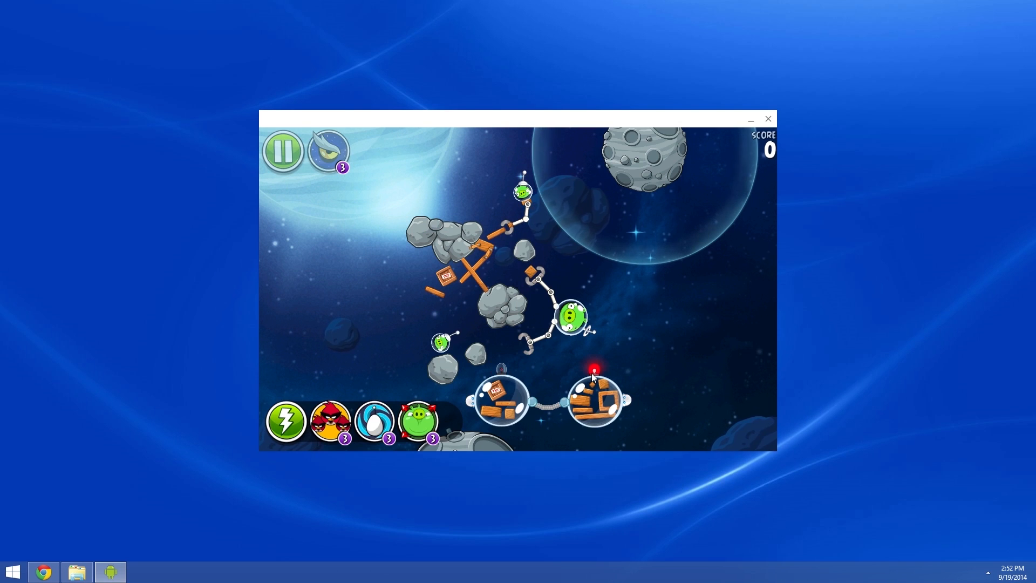